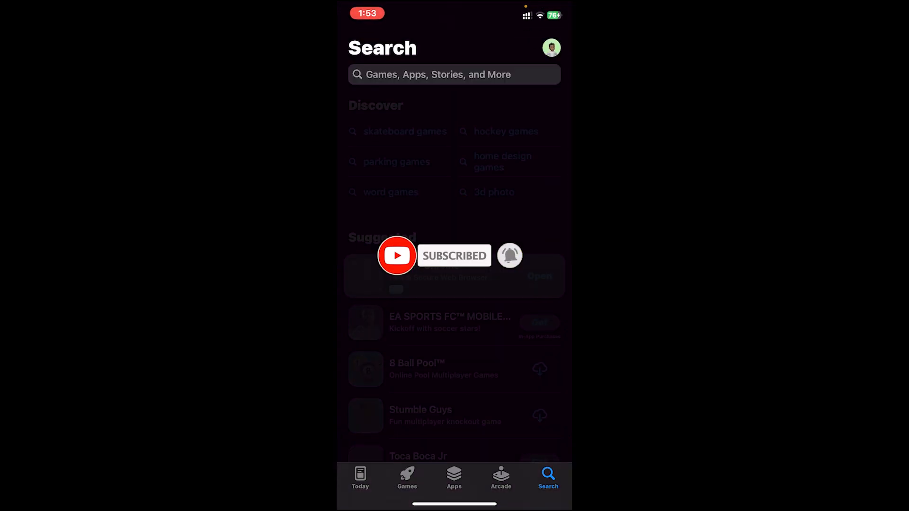
- Search the App Store for 'google chat' and open the Google Chat listing
{"action": "type", "text": "goog"}
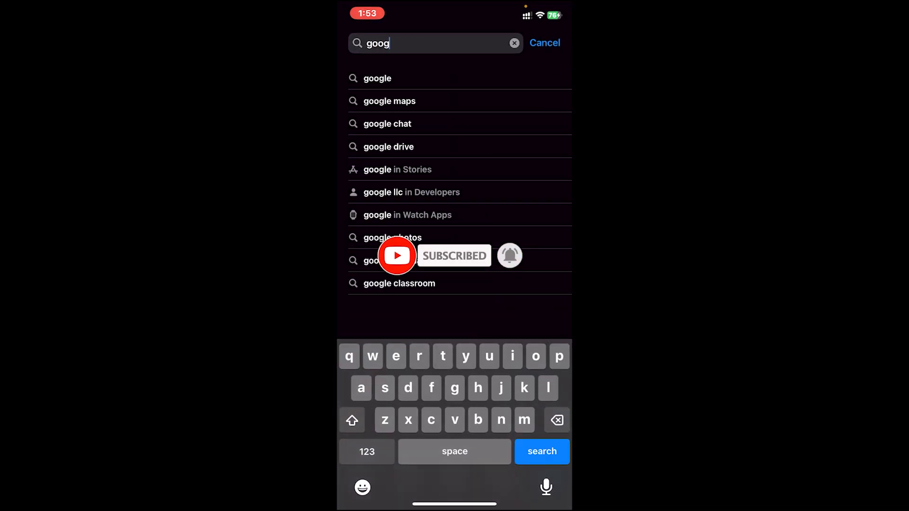
{"action": "left_click", "coordinate": [387, 124]}
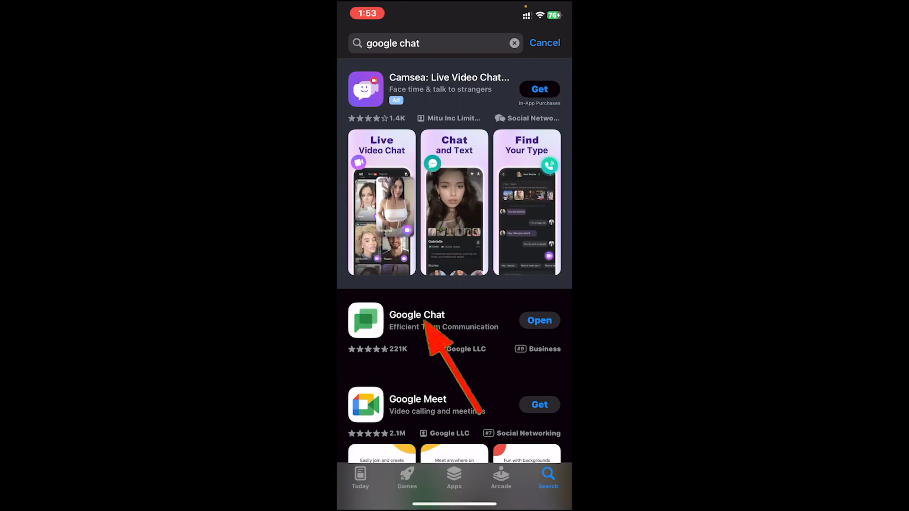
{"action": "left_click", "coordinate": [416, 320]}
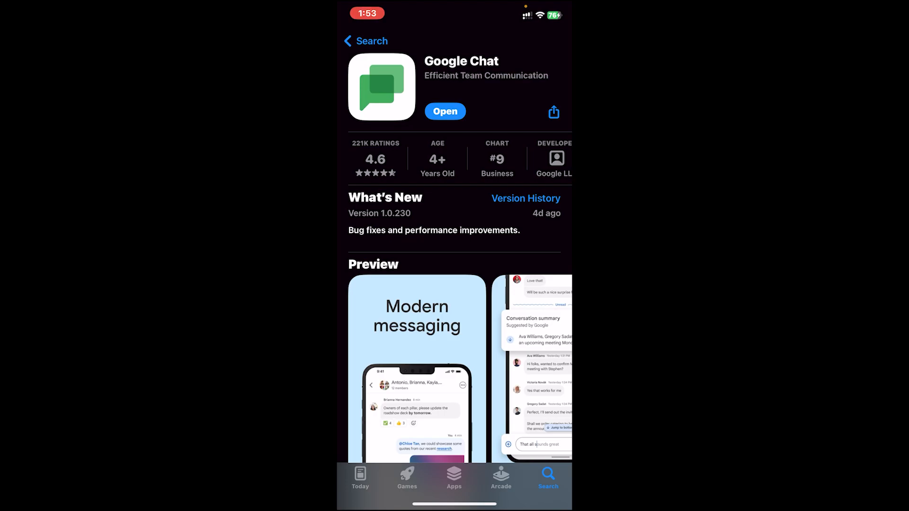
- Launch Google Chat and view john doe's profile from his conversation
{"action": "left_click", "coordinate": [444, 111]}
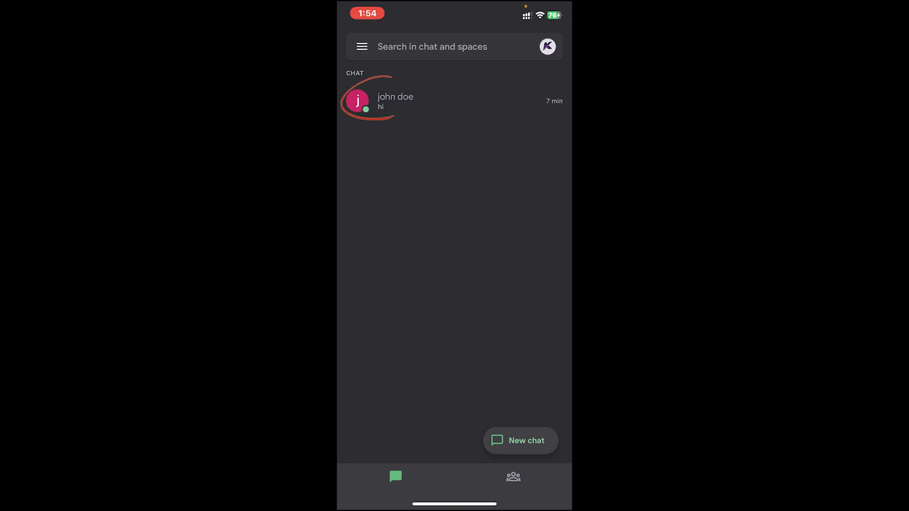
{"action": "left_click", "coordinate": [395, 102]}
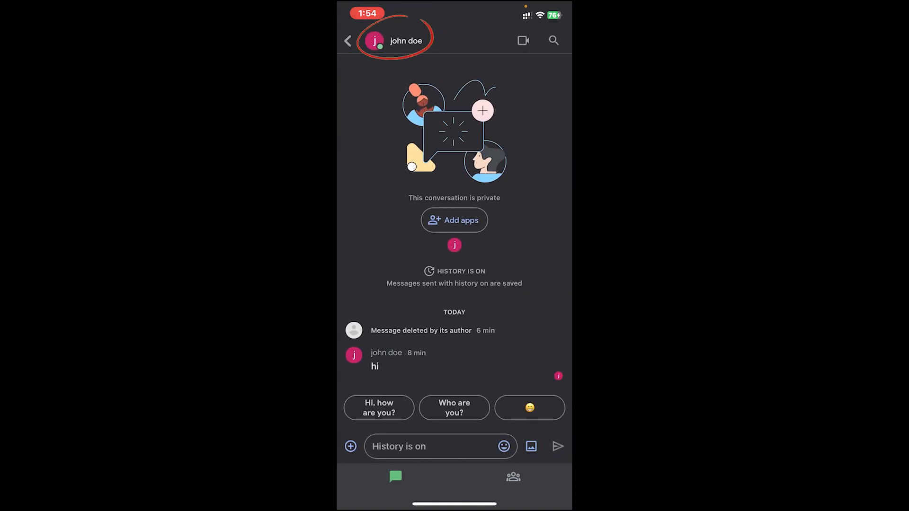
{"action": "left_click", "coordinate": [405, 41]}
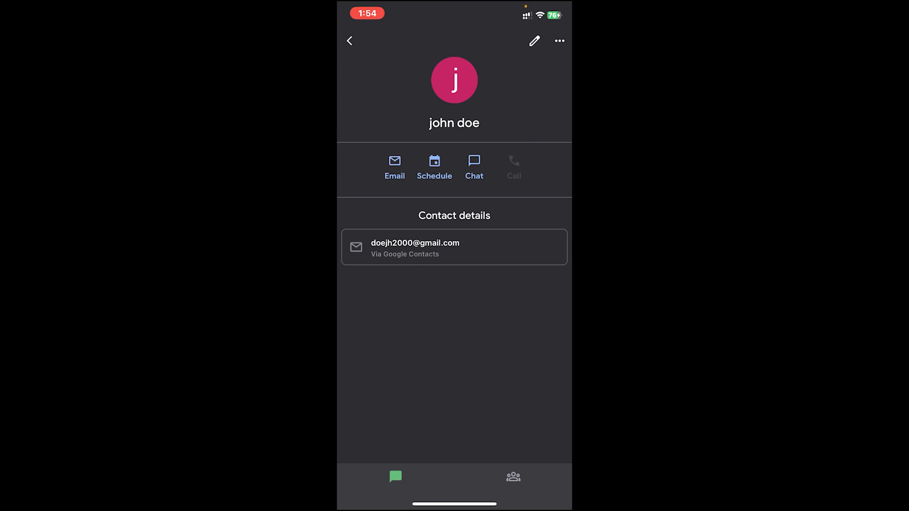
- Open john doe's contact details email entry in Chrome
{"action": "left_click", "coordinate": [558, 41]}
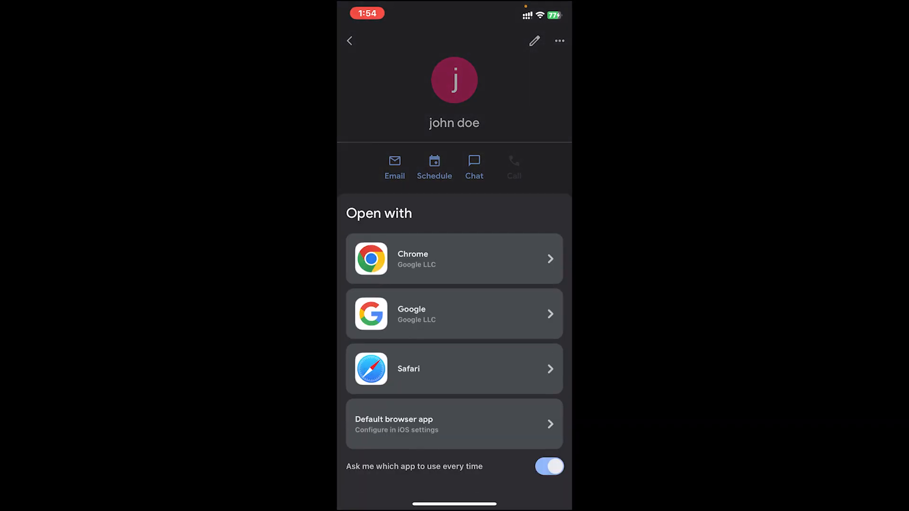
{"action": "left_click", "coordinate": [454, 259]}
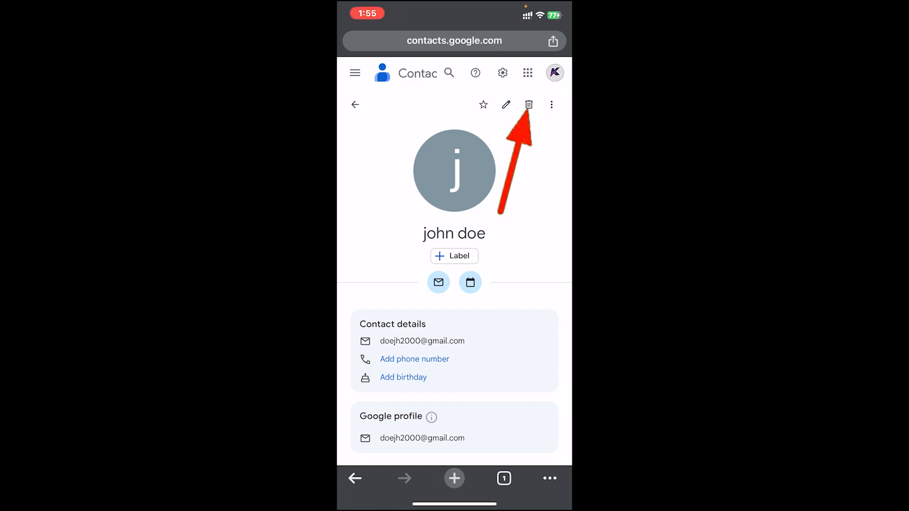
- Bring up the Delete from contacts dialog for john doe with the trash icon
{"action": "left_click", "coordinate": [528, 104]}
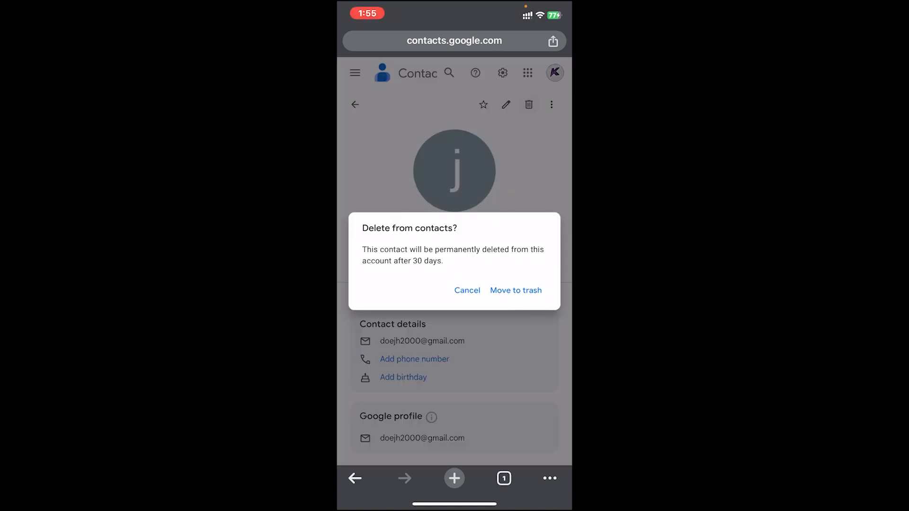